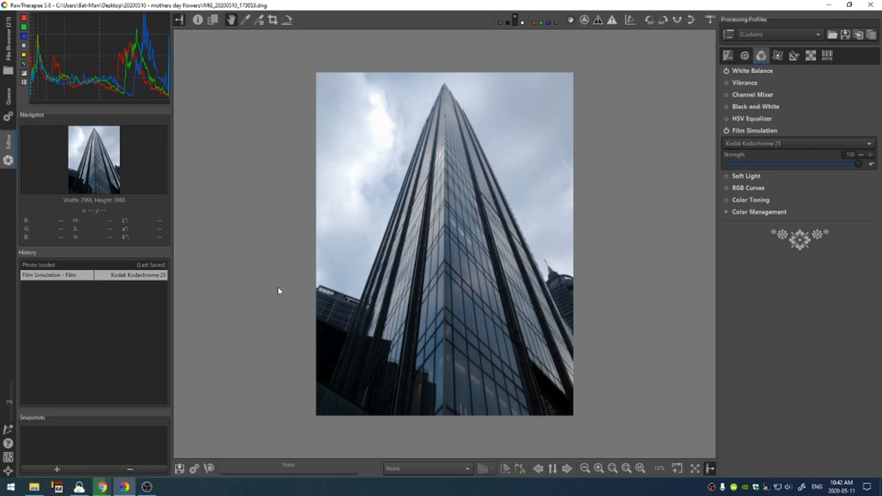
{"action": "mouse_move", "coordinate": [8, 456]}
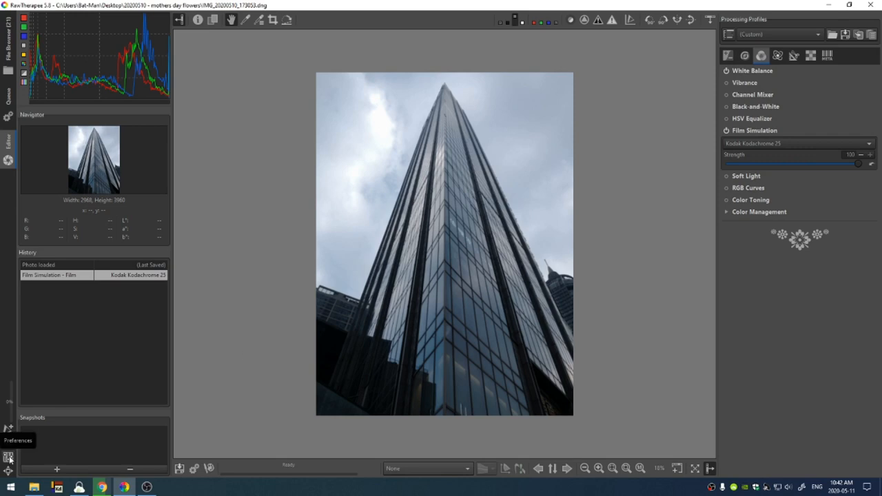
Show the File Browser page of Preferences with the Parsed Extensions list in view.
{"action": "left_click", "coordinate": [8, 458]}
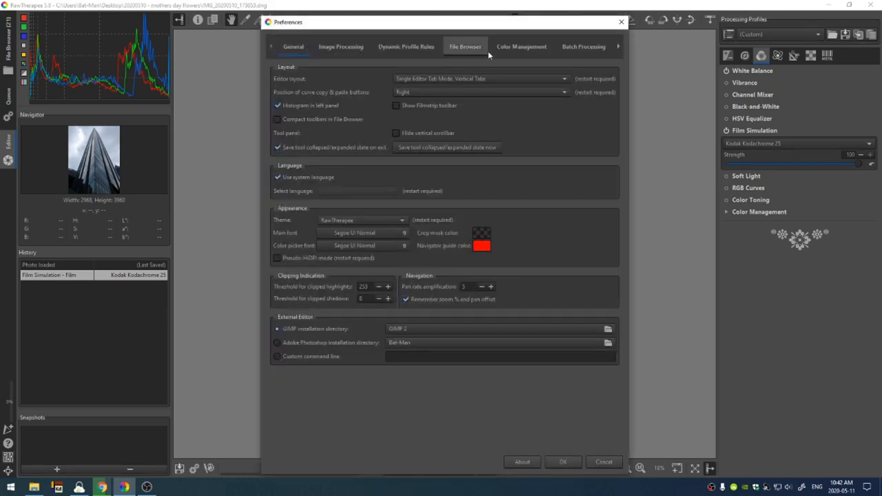
{"action": "left_click", "coordinate": [464, 47]}
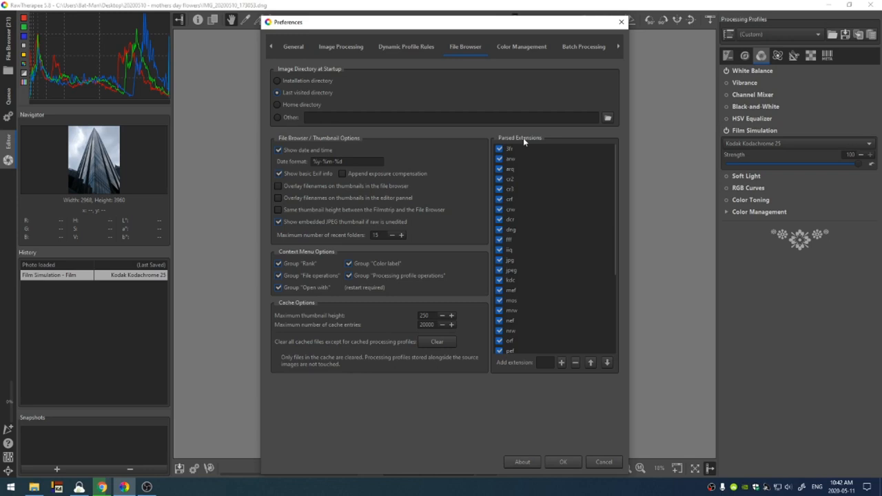
{"action": "mouse_move", "coordinate": [545, 231]}
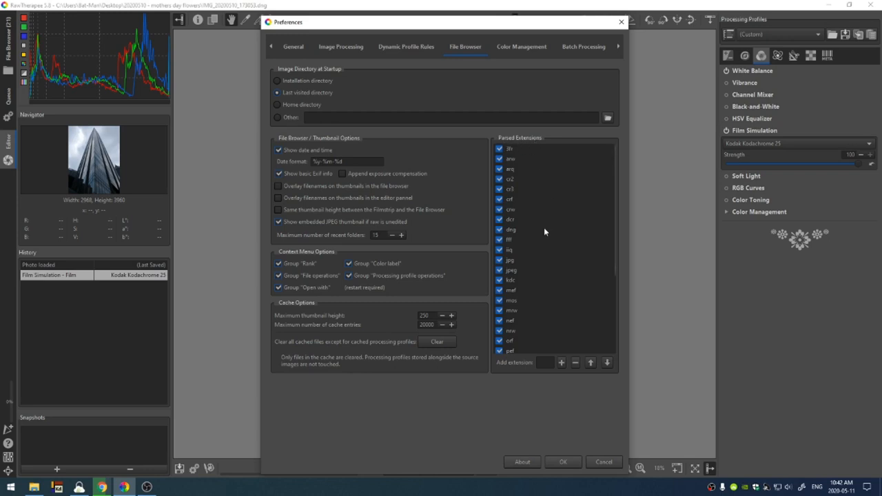
{"action": "scroll", "scroll_direction": "down", "scroll_amount": 3}
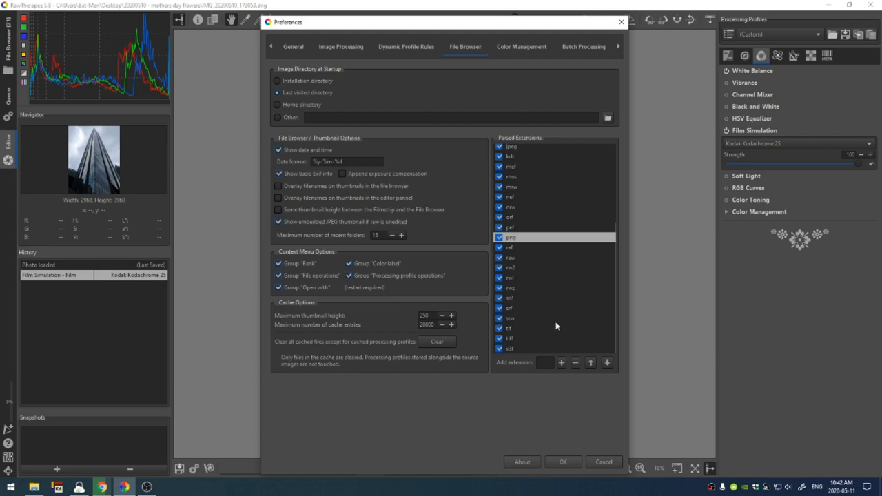
{"action": "mouse_move", "coordinate": [516, 243]}
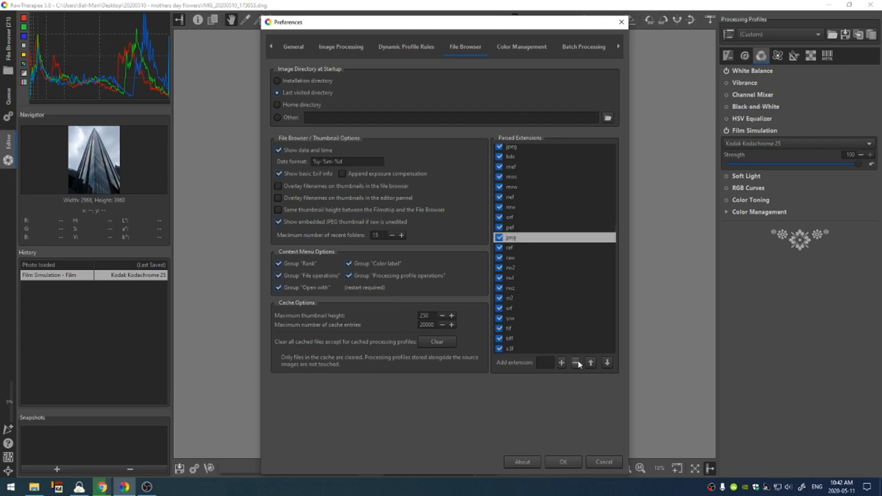
{"action": "left_click", "coordinate": [576, 361]}
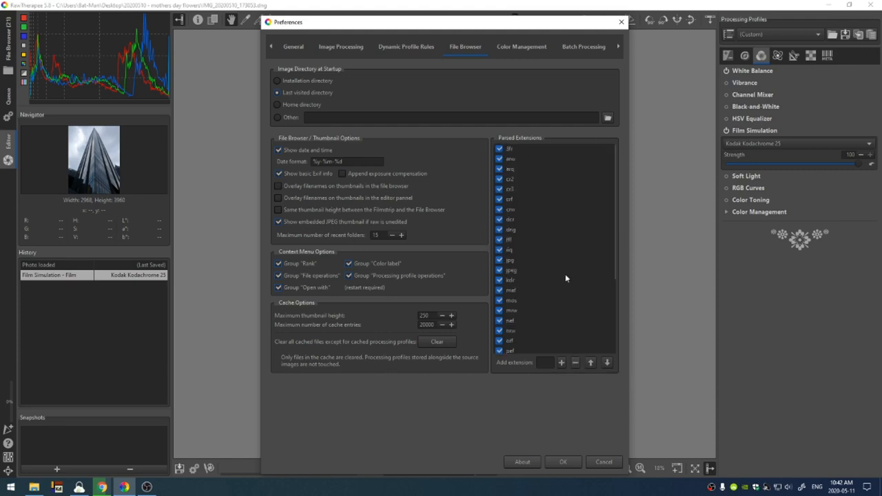
{"action": "mouse_move", "coordinate": [554, 408]}
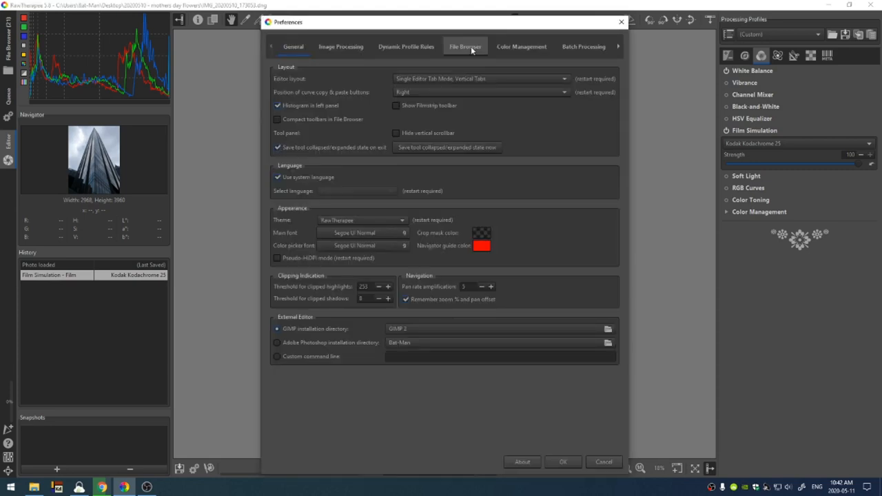
{"action": "left_click", "coordinate": [464, 47]}
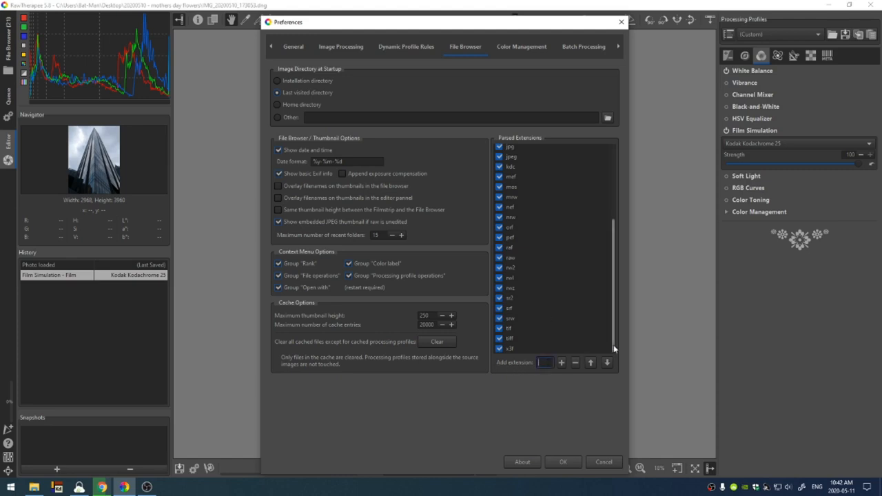
Add 'png' as a new entry at the end of the Parsed Extensions list.
{"action": "type", "text": "png"}
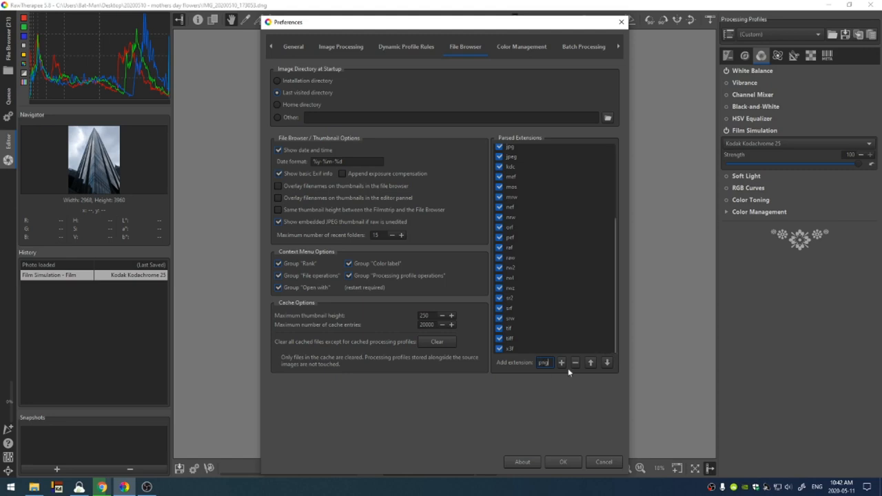
{"action": "left_click", "coordinate": [562, 361]}
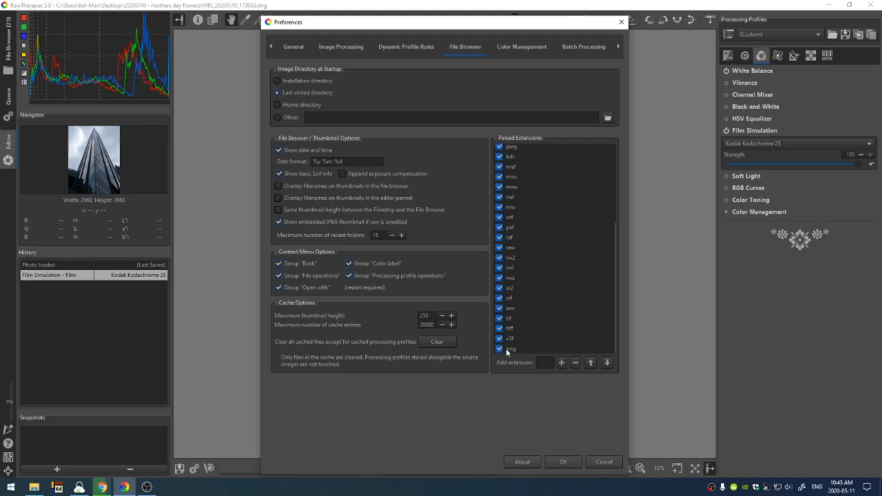
{"action": "mouse_move", "coordinate": [512, 317]}
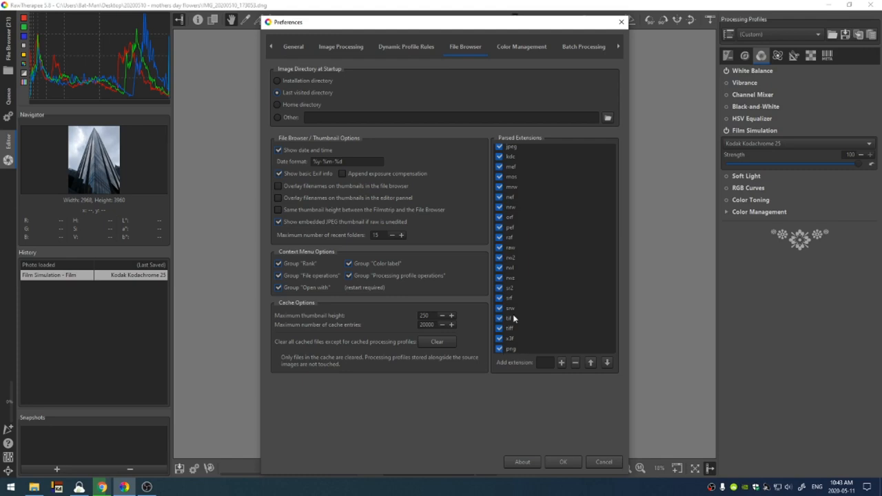